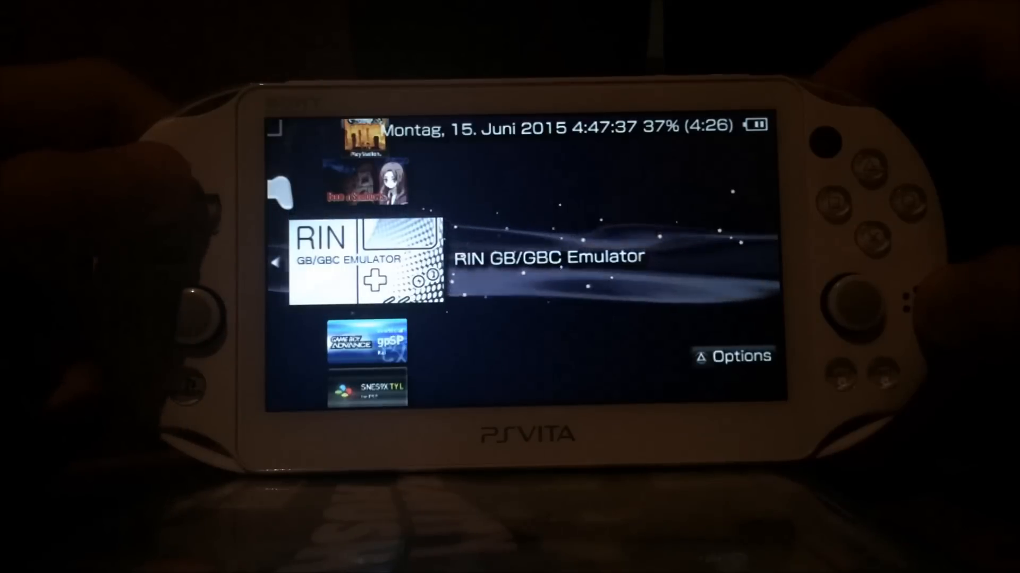
scroll(down, 3)
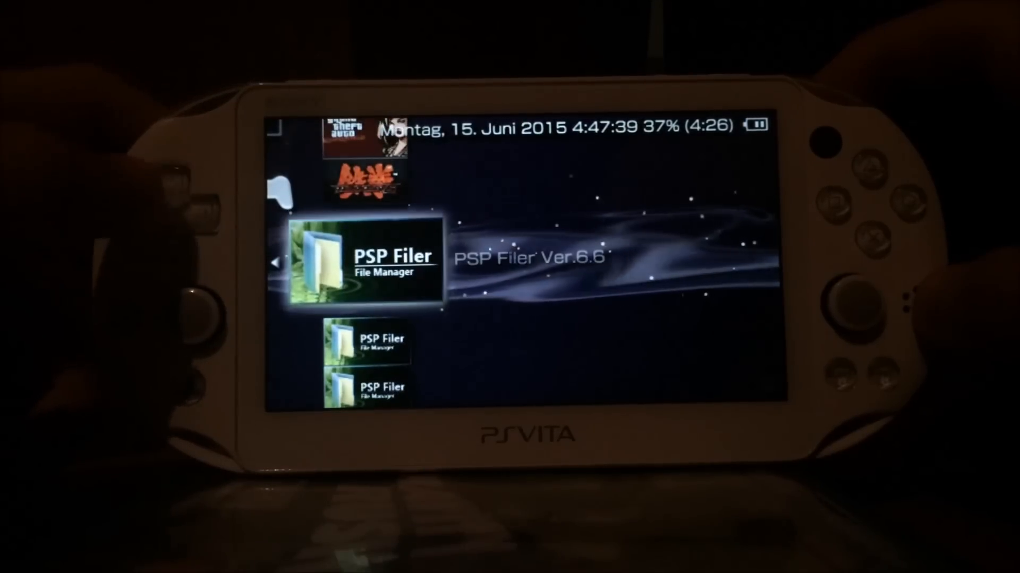